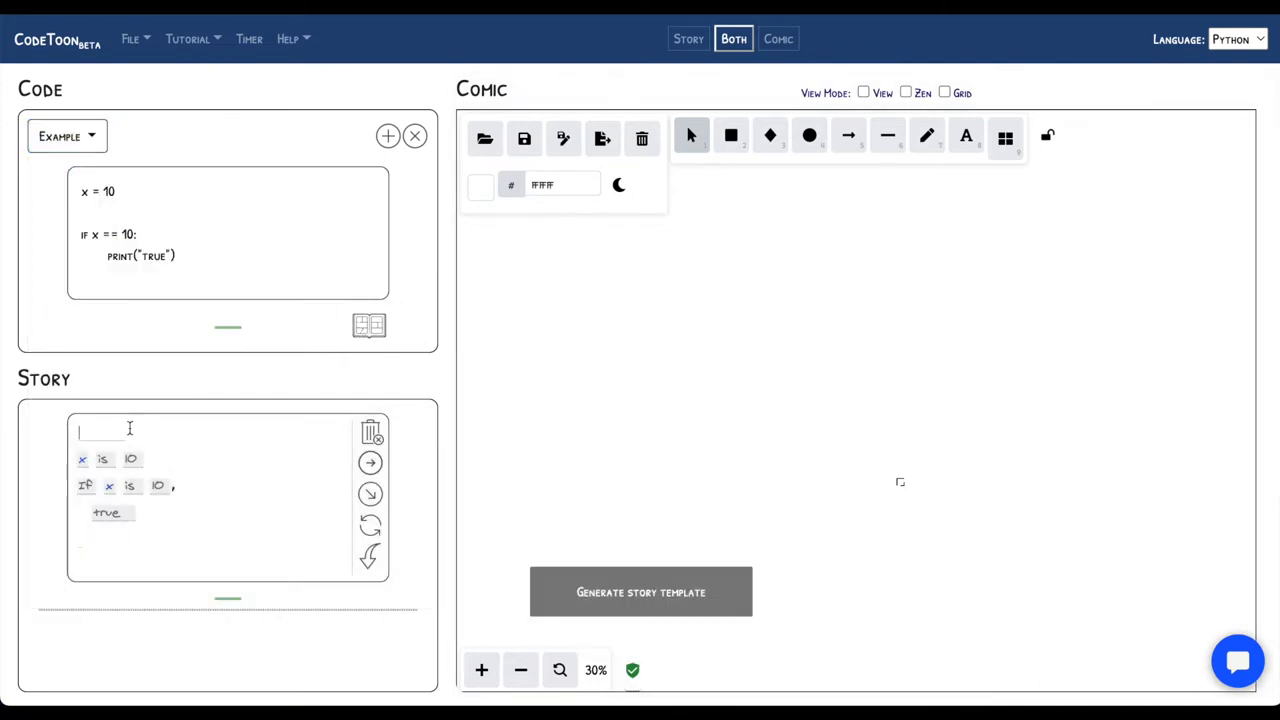
# Choose 'apple' as the object for the story's first blank
pyautogui.click(82, 458)
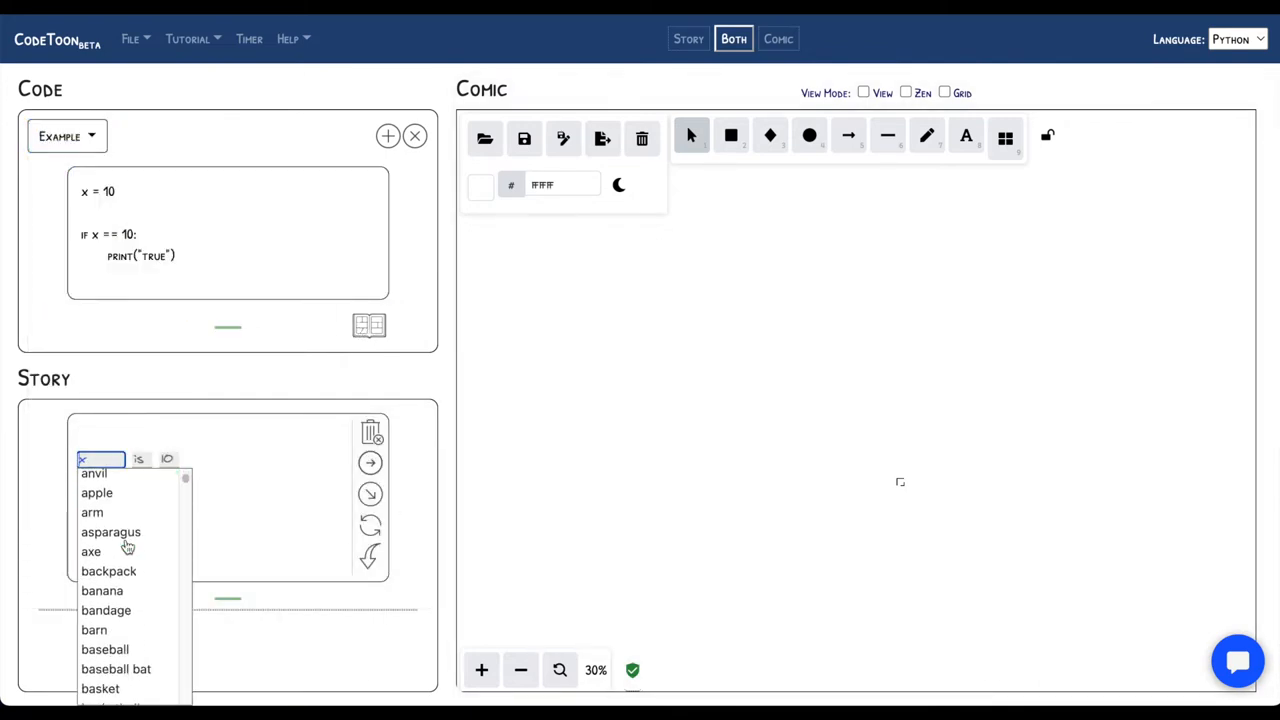
pyautogui.scroll(-3)
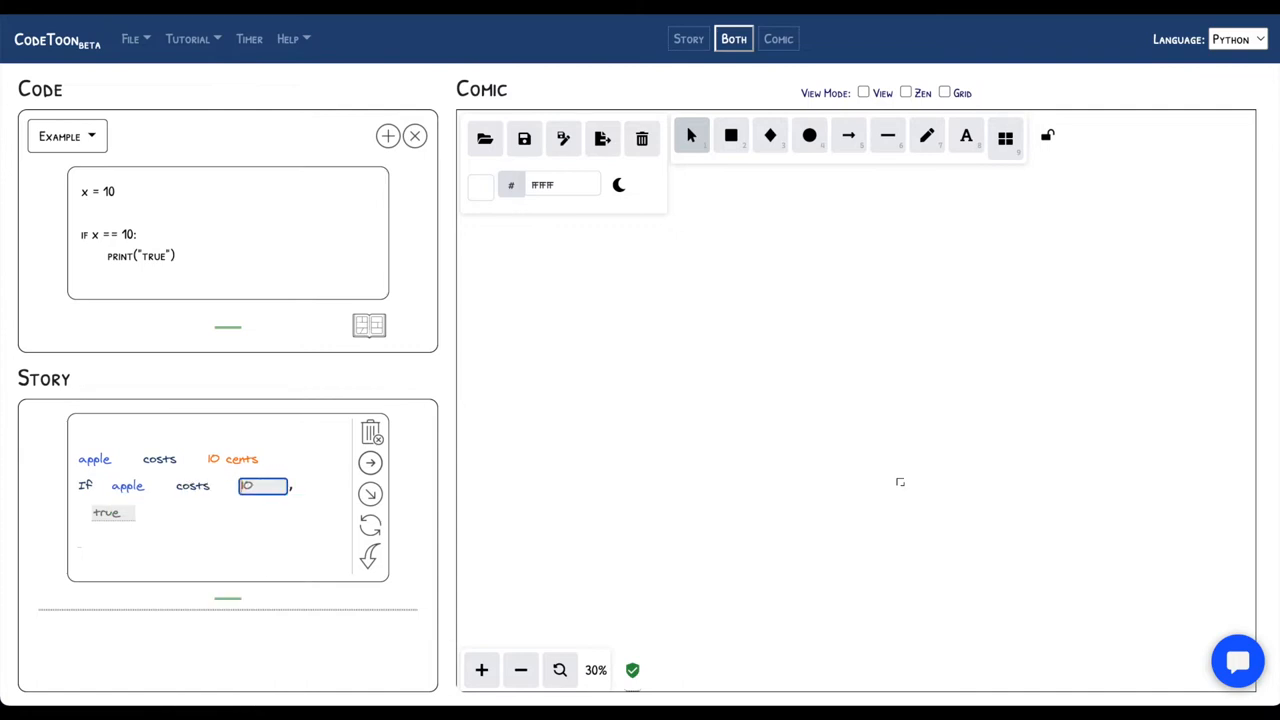
# Finish the apple story, generate its comic, and make the apple fill solid red
pyautogui.click(370, 464)
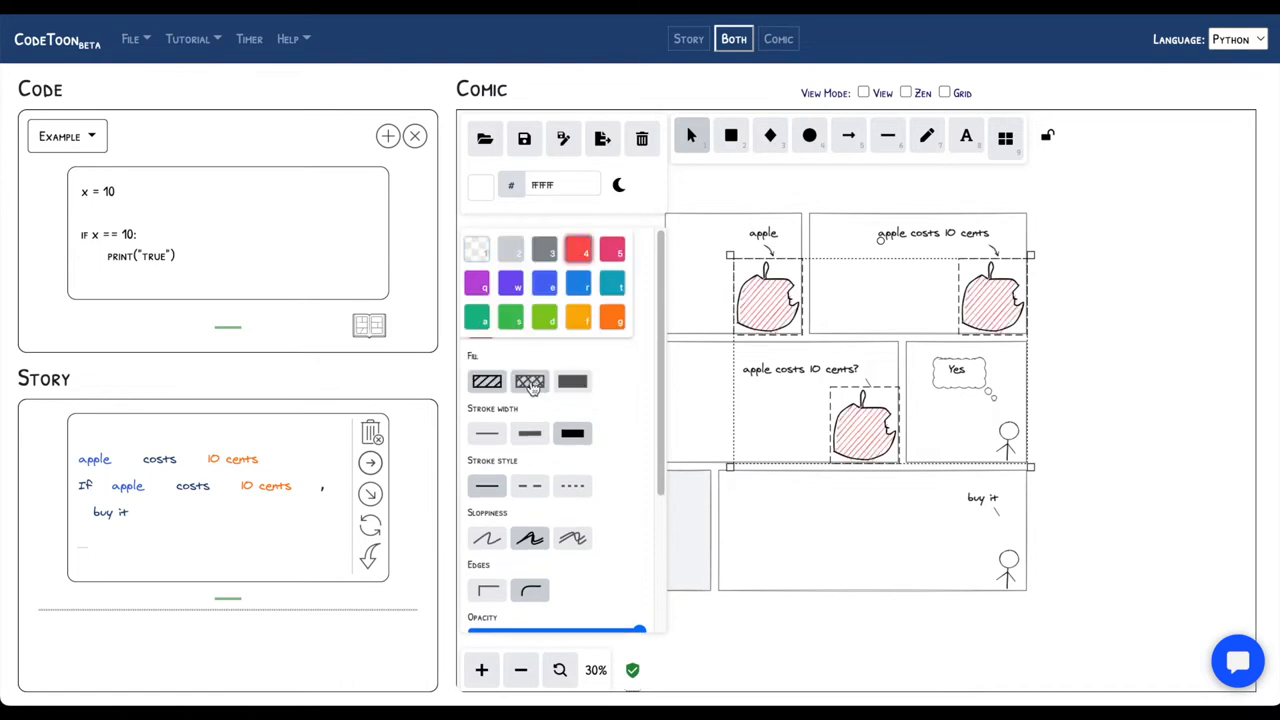
pyautogui.click(572, 380)
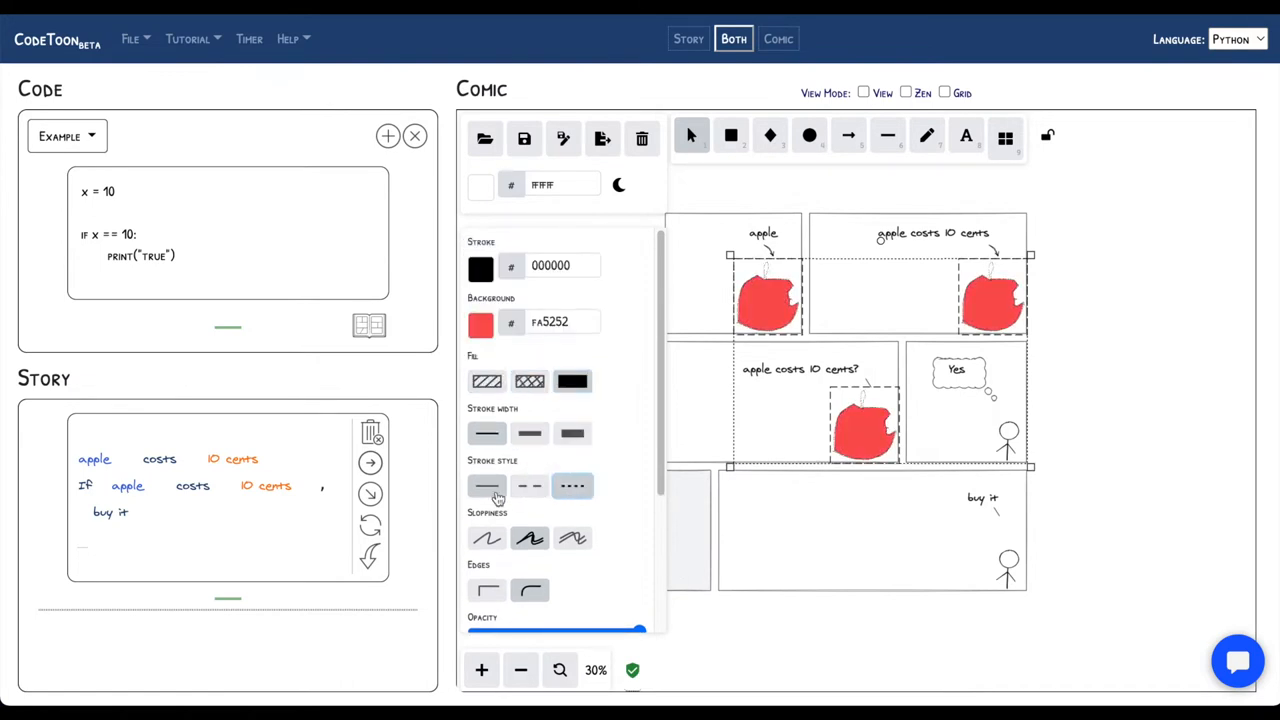
pyautogui.click(1004, 136)
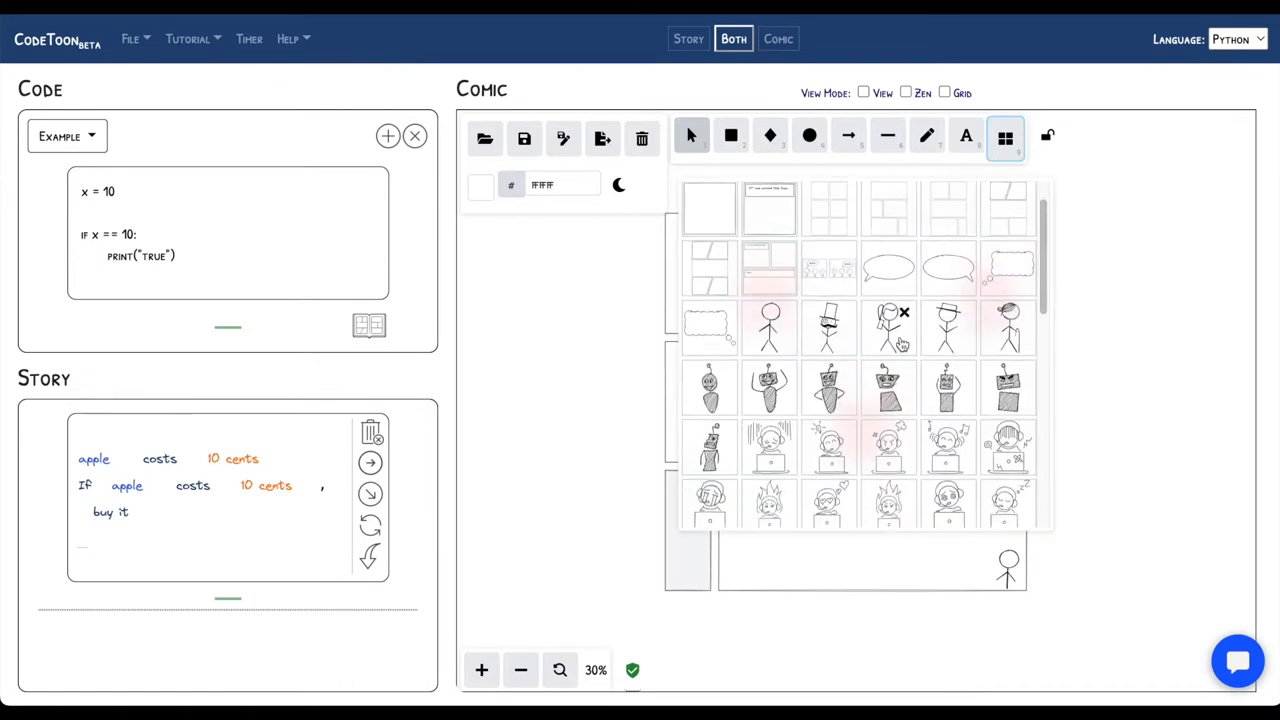
pyautogui.click(1004, 136)
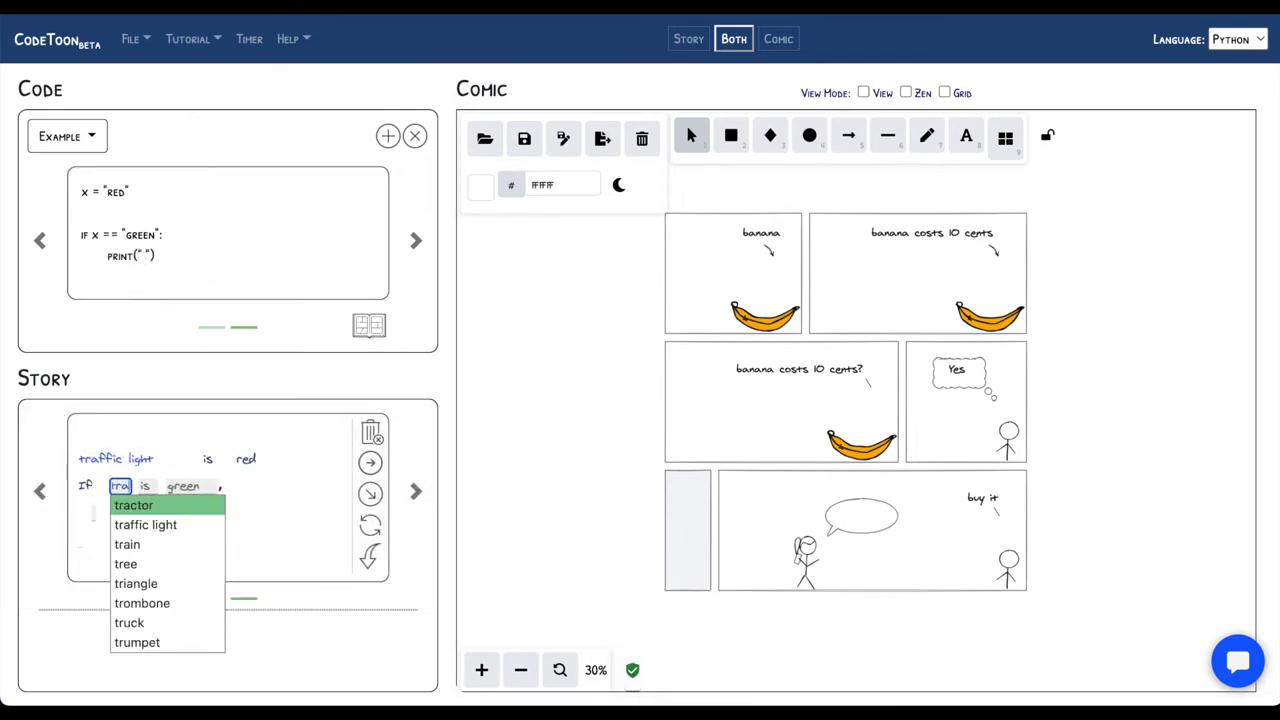
# Choose 'traffic light' as the story object, then bring up the list of code examples
pyautogui.click(144, 524)
pyautogui.write("don't cross the road!!")
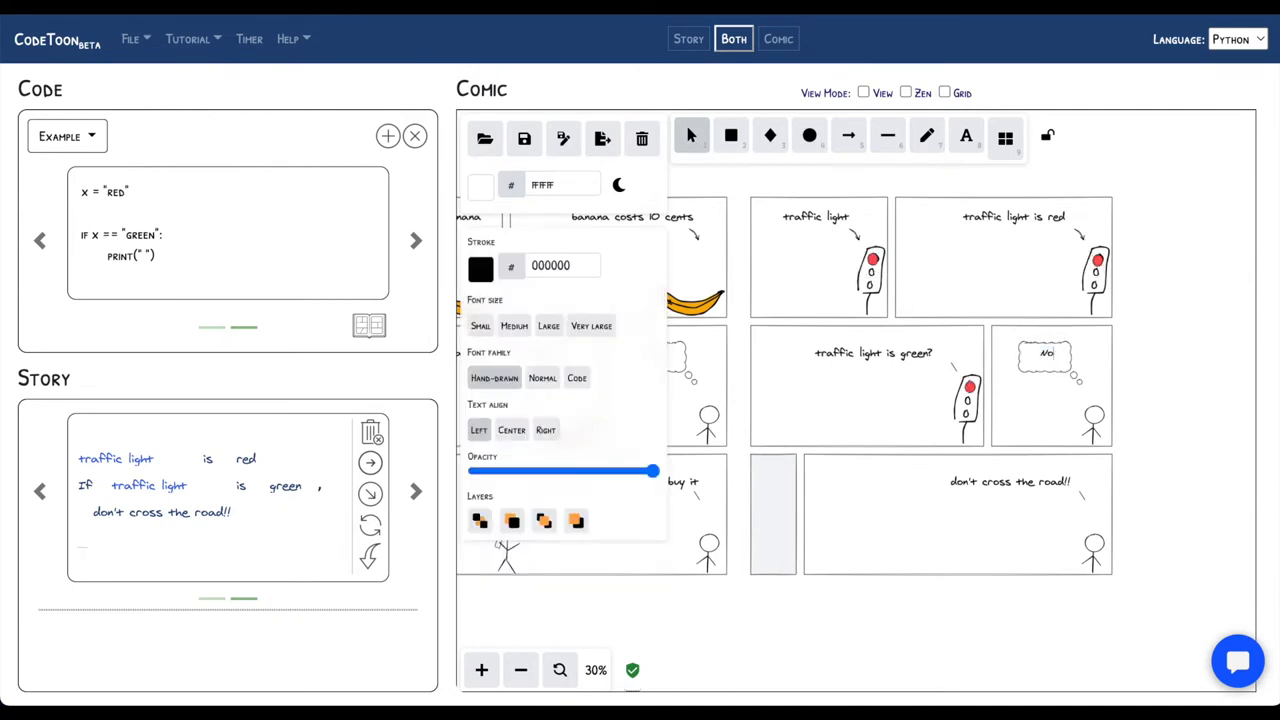
pyautogui.click(68, 136)
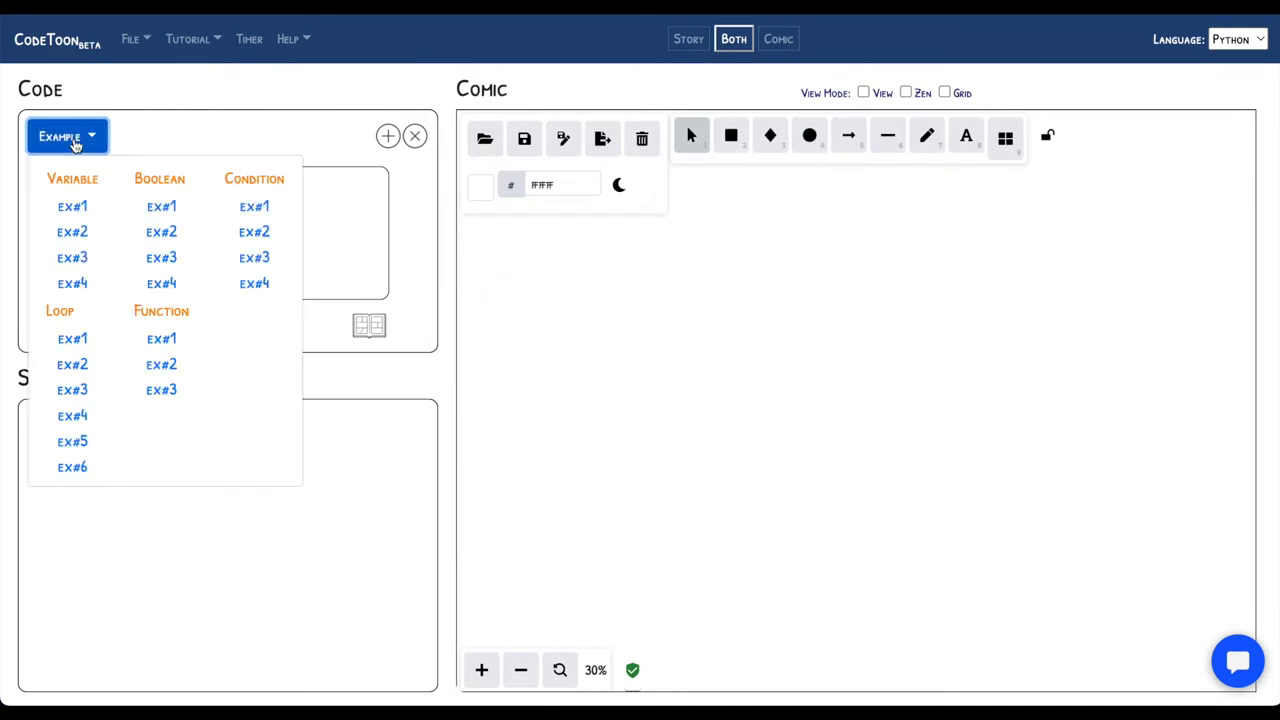
# Load a loop example, change the shift list to 'monday', 'tuesday', and generate its comic
pyautogui.click(72, 338)
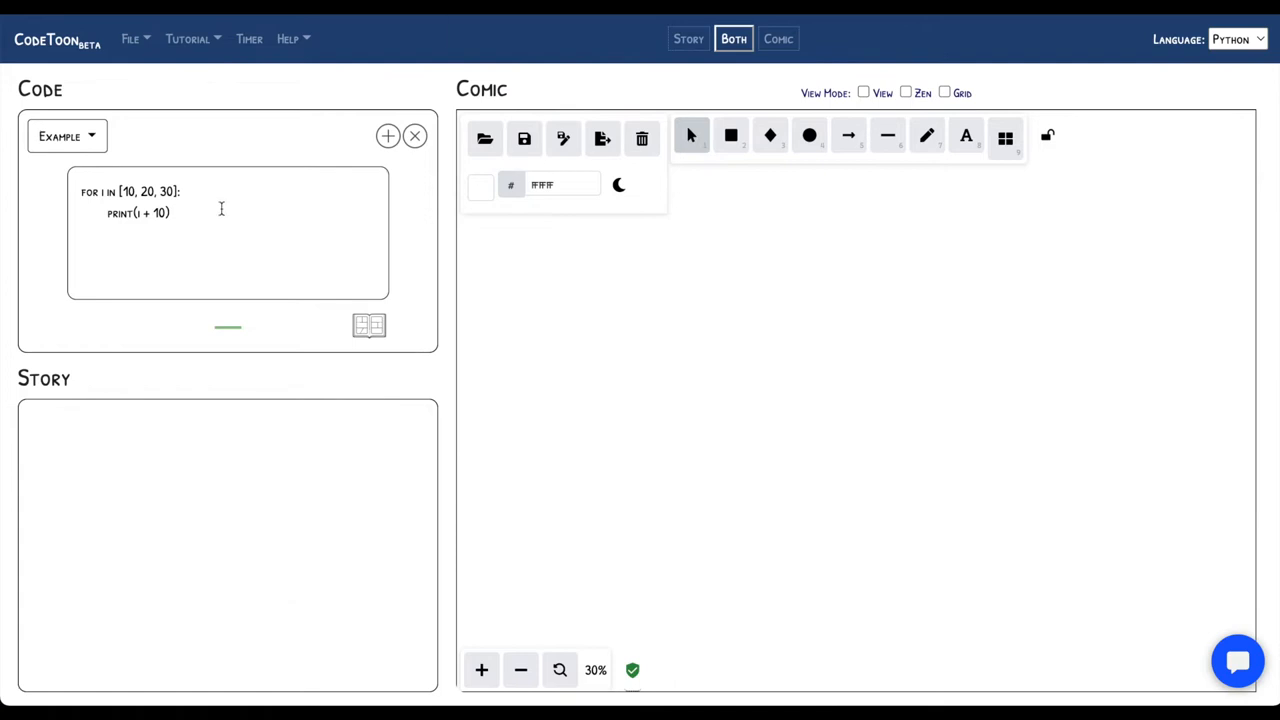
pyautogui.click(66, 136)
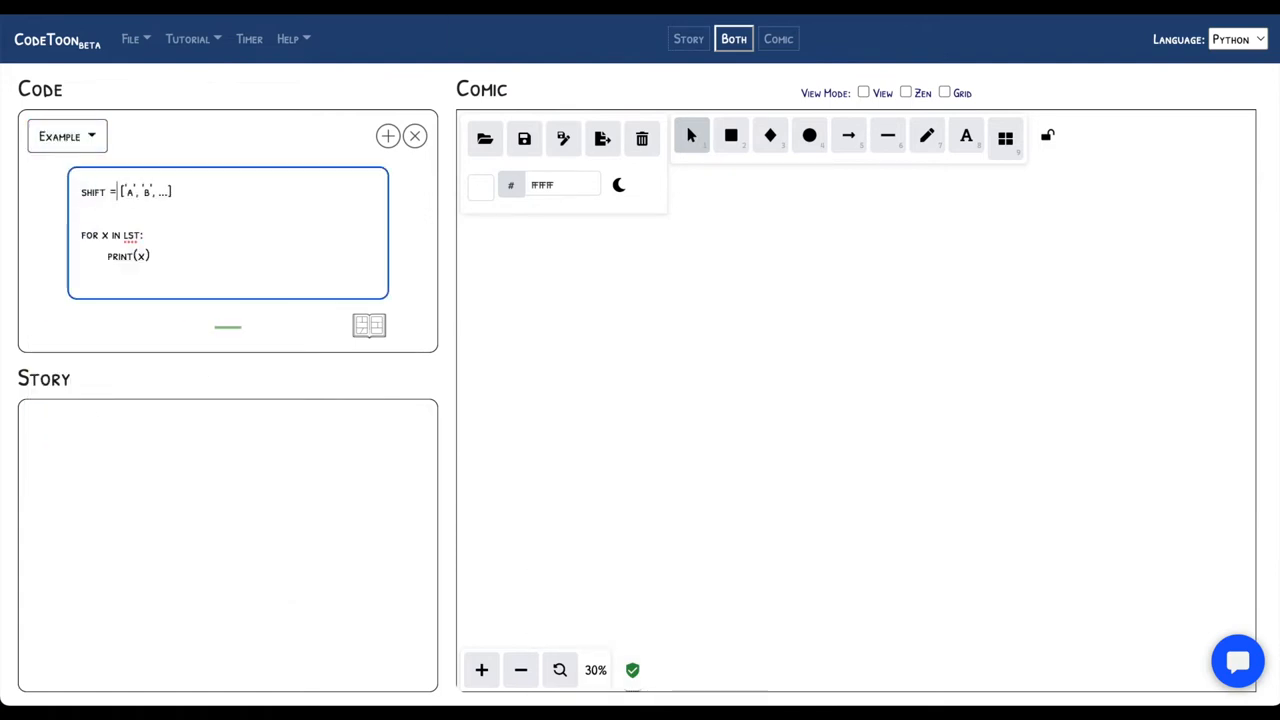
pyautogui.write("MONDAY', 'TUESDAY")
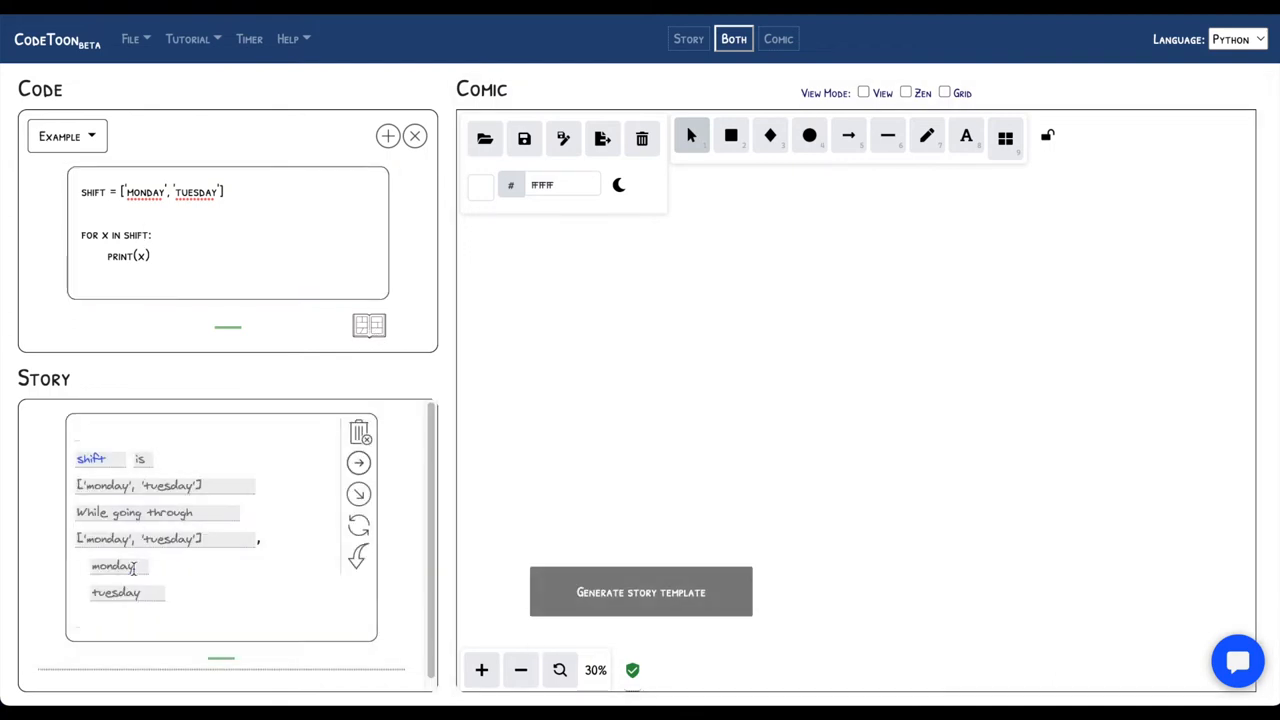
pyautogui.click(640, 592)
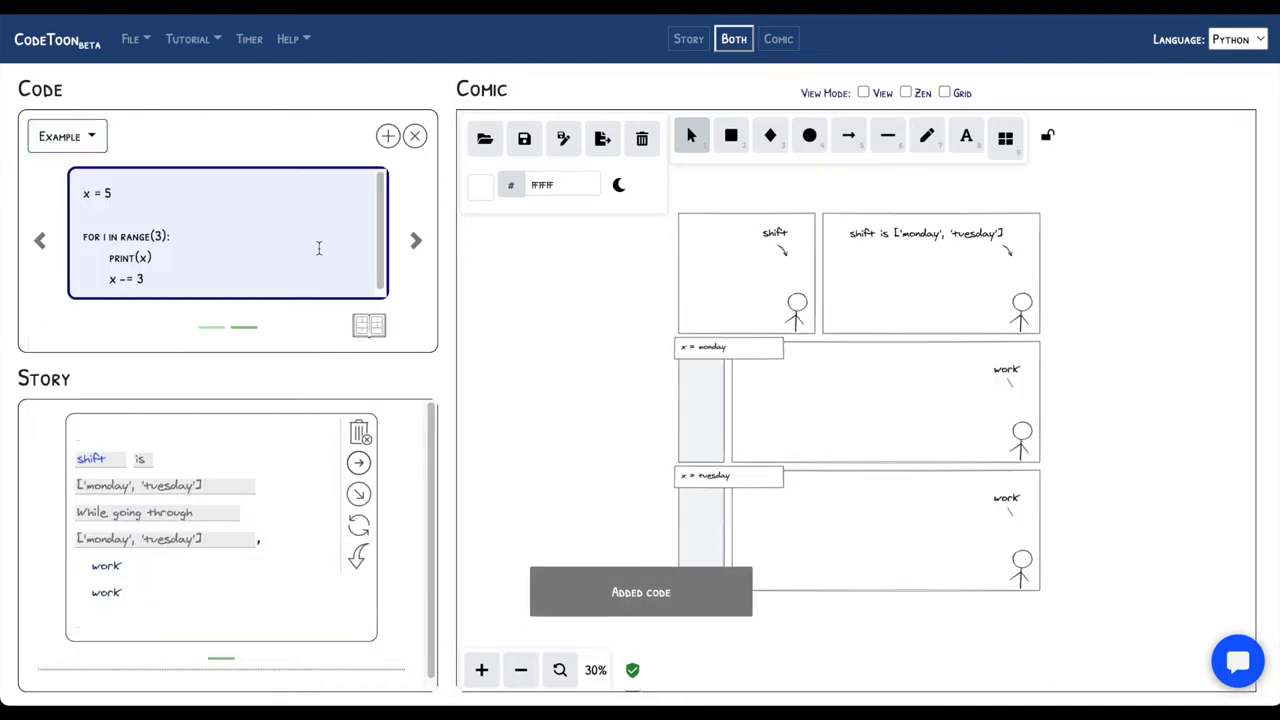
# Create the story and comic for the added x = 5 loop
pyautogui.click(368, 326)
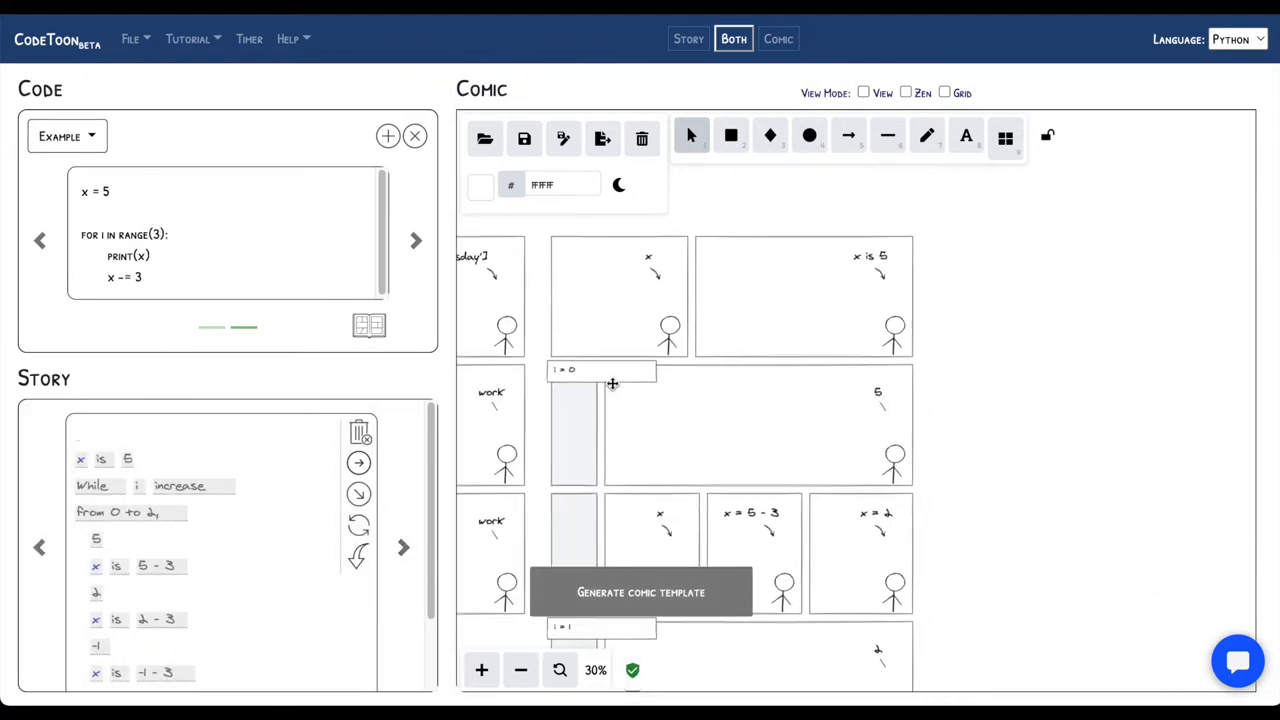
pyautogui.scroll(-3)
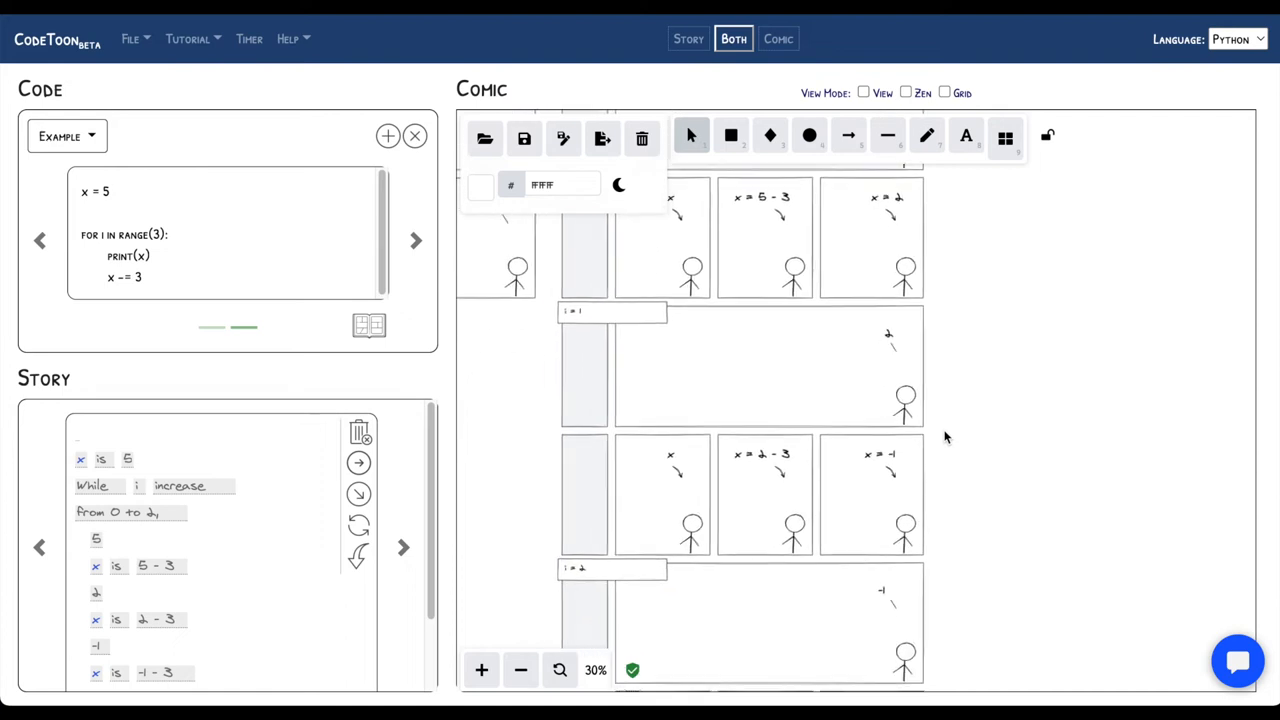
pyautogui.scroll(3)
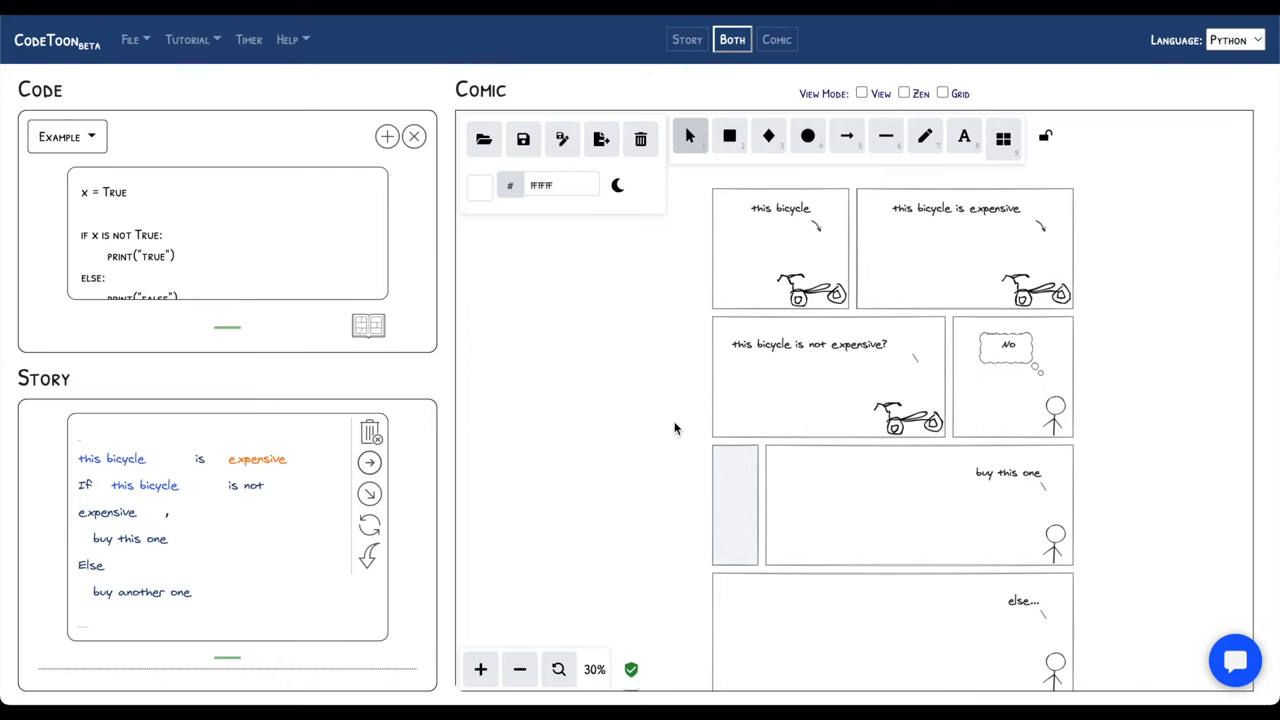
pyautogui.moveTo(660, 332)
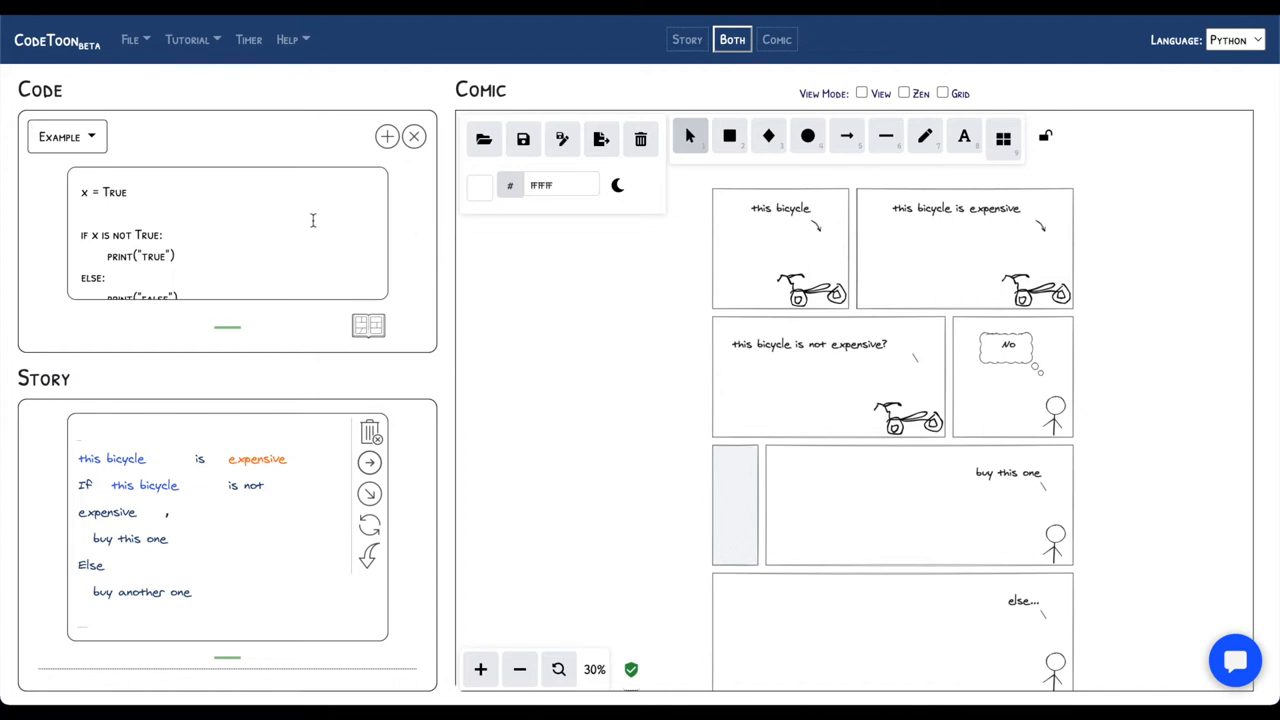
pyautogui.moveTo(660, 320)
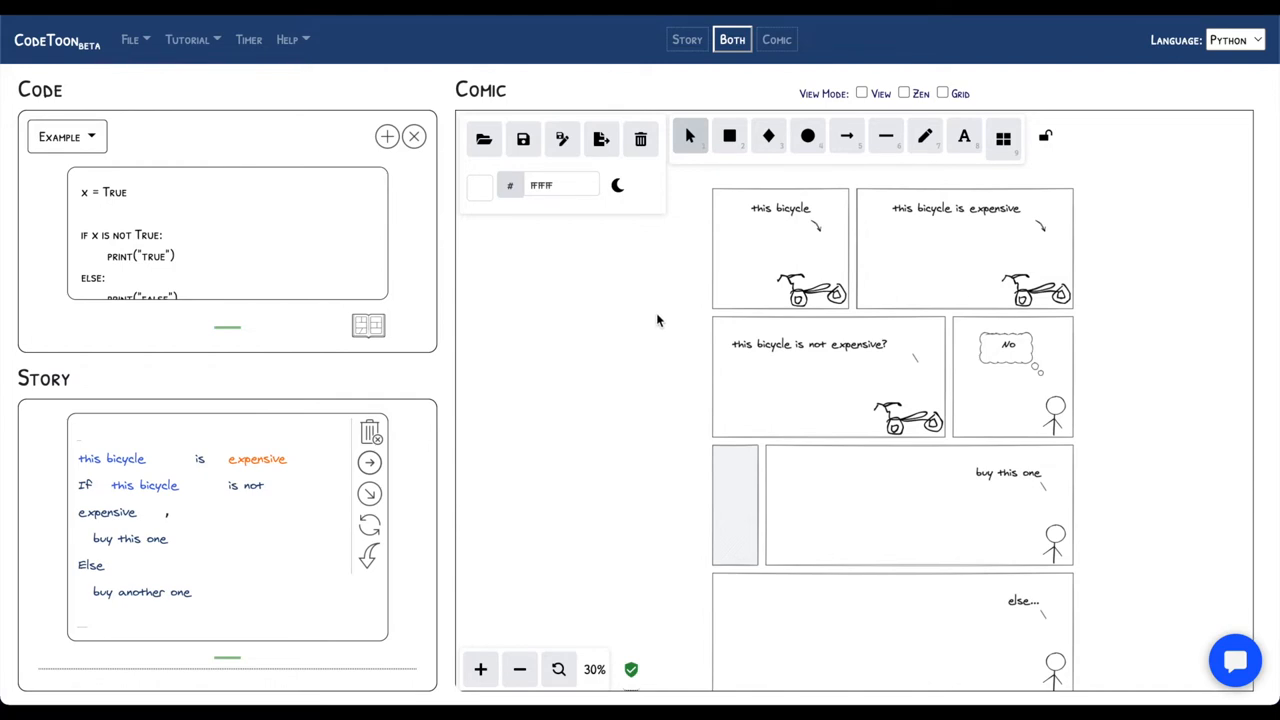
# Place the cursor in the code editor and select a whole line of the bicycle if/else code
pyautogui.click(192, 192)
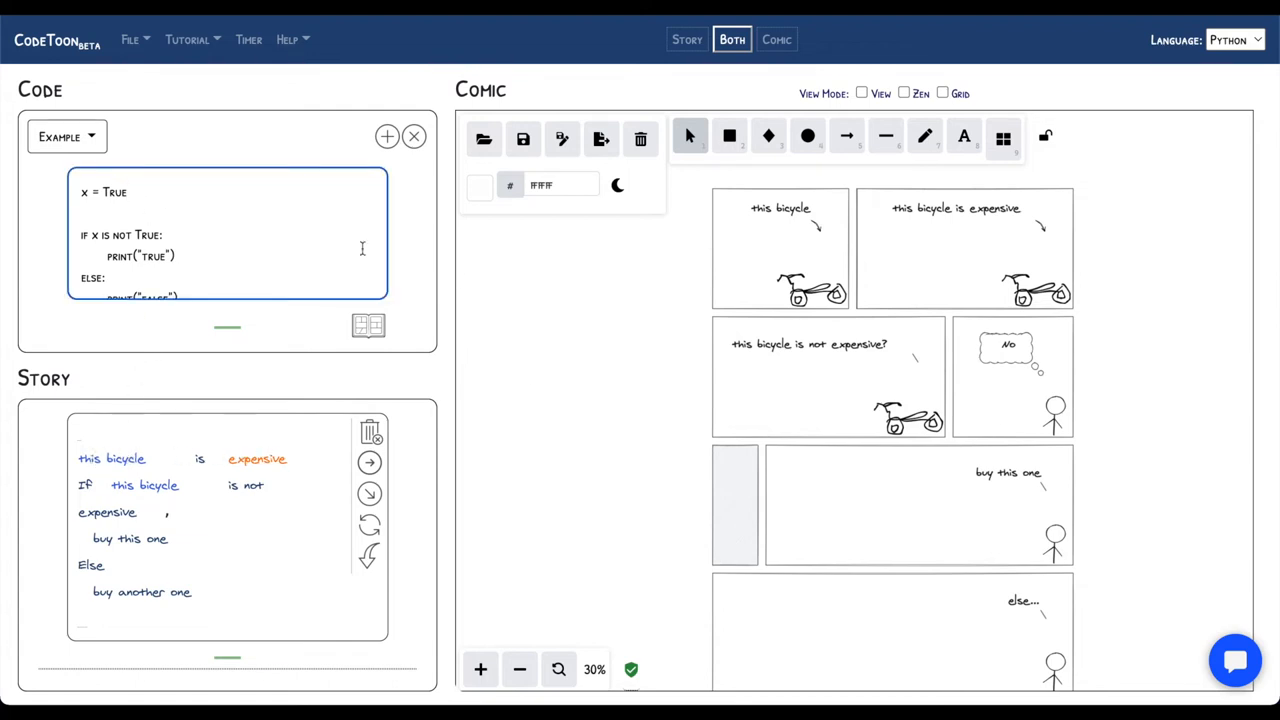
pyautogui.tripleClick(120, 236)
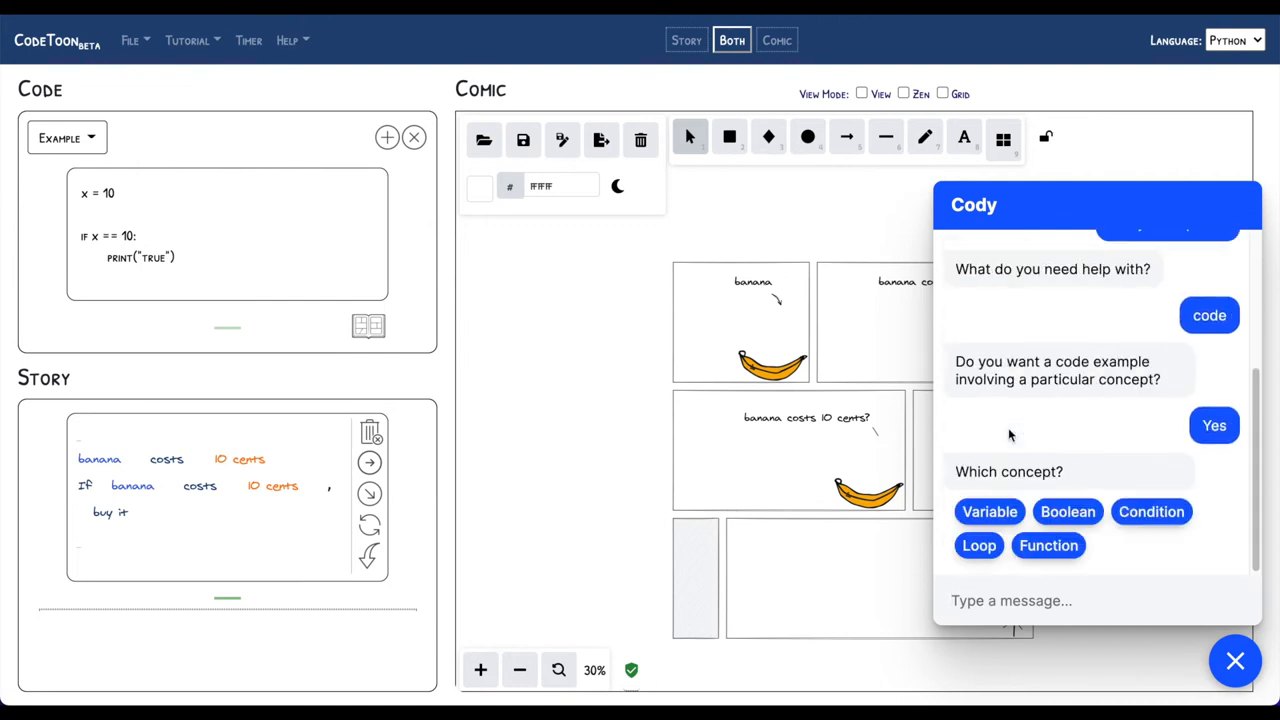
# Ask Cody for a Boolean code example, then a 'cat' story, and decline another one
pyautogui.click(1068, 512)
pyautogui.write('s')
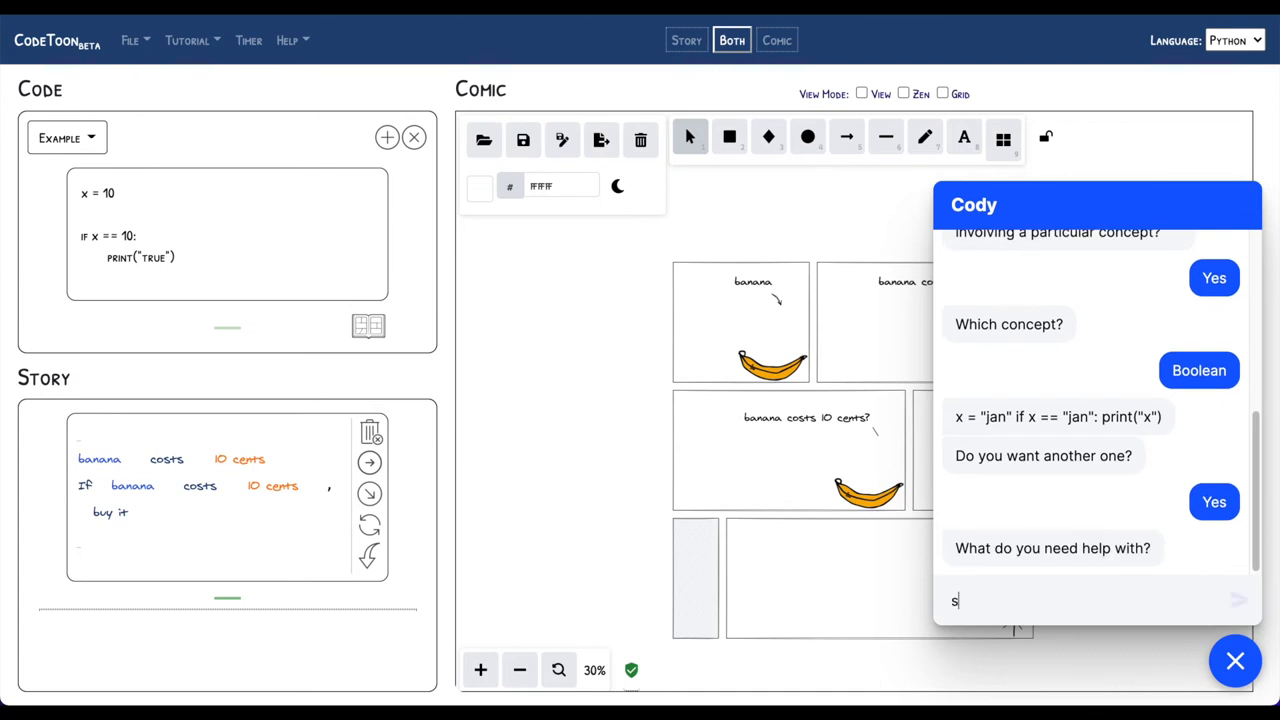
pyautogui.press('Return')
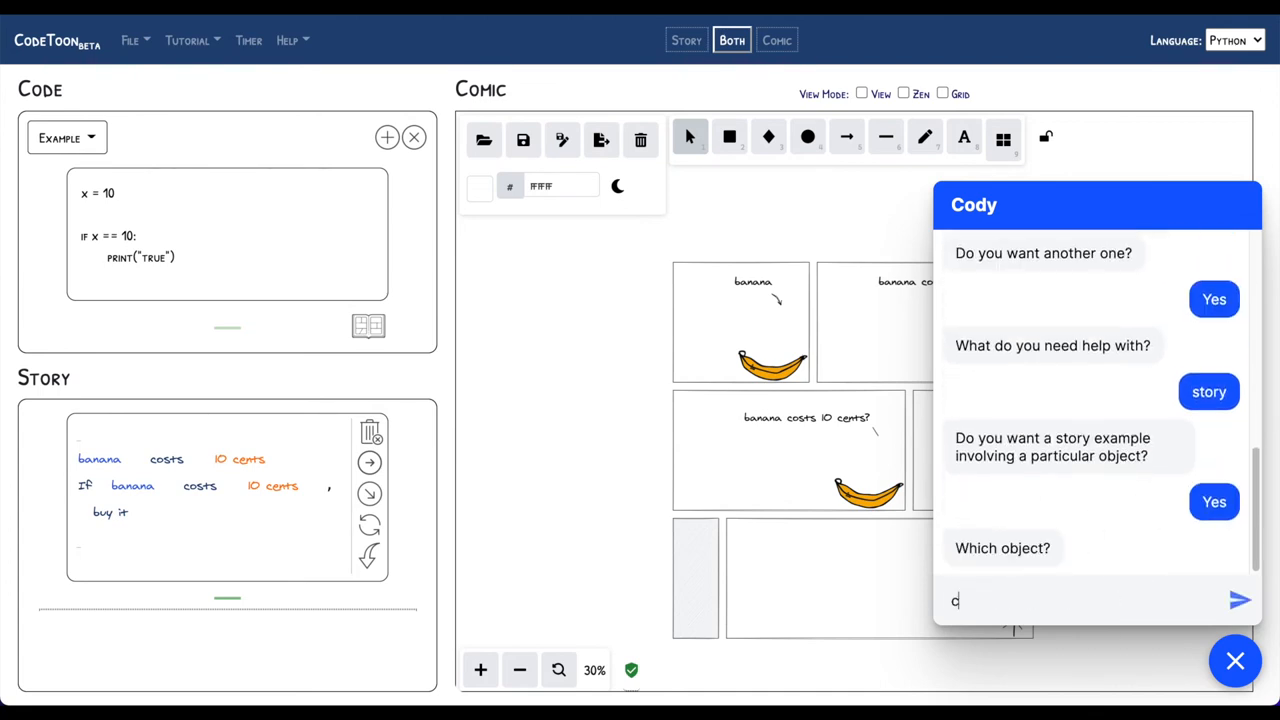
pyautogui.click(1238, 600)
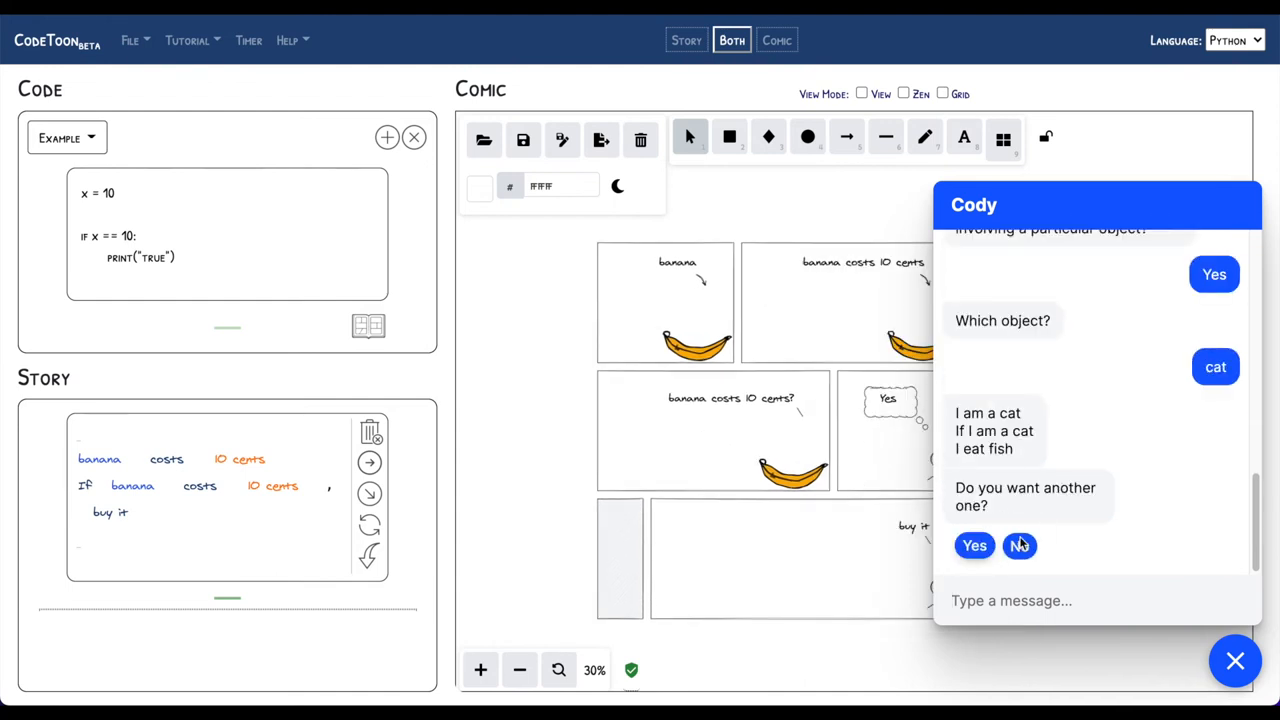
pyautogui.click(1018, 544)
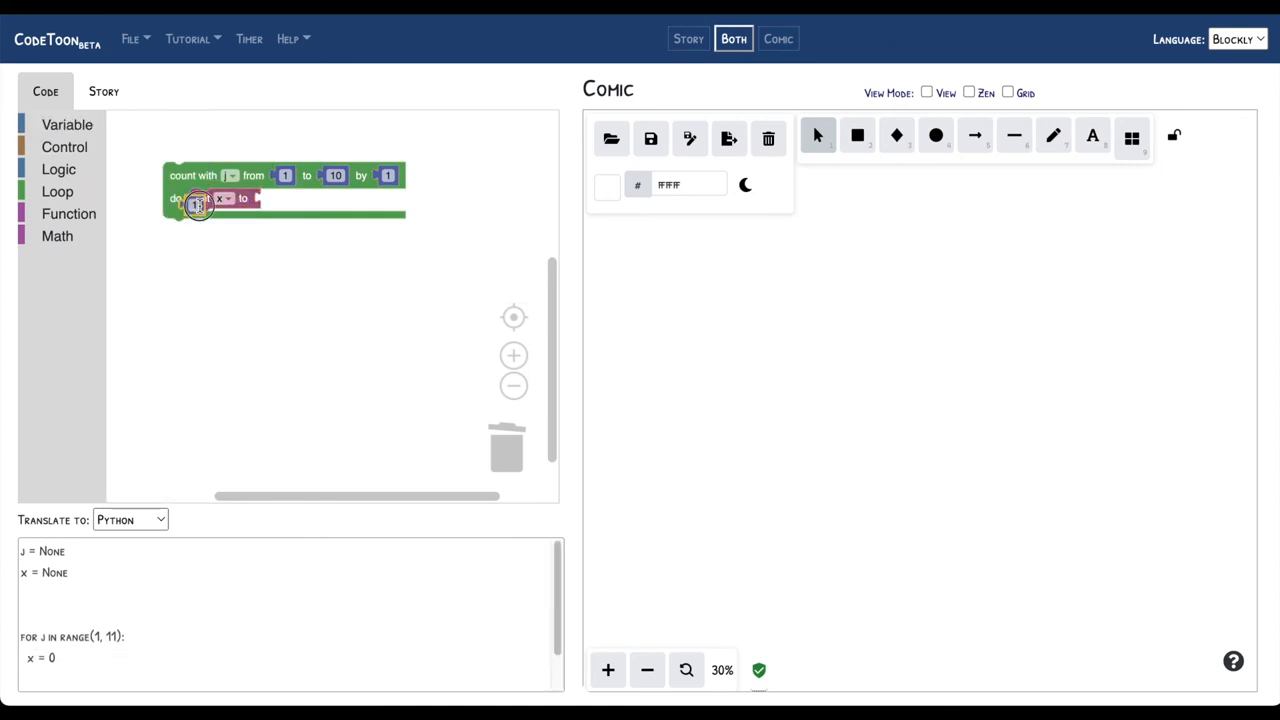
# Snap the 'set x to' block inside the 'count with i from 1 to 10' loop
pyautogui.click(104, 92)
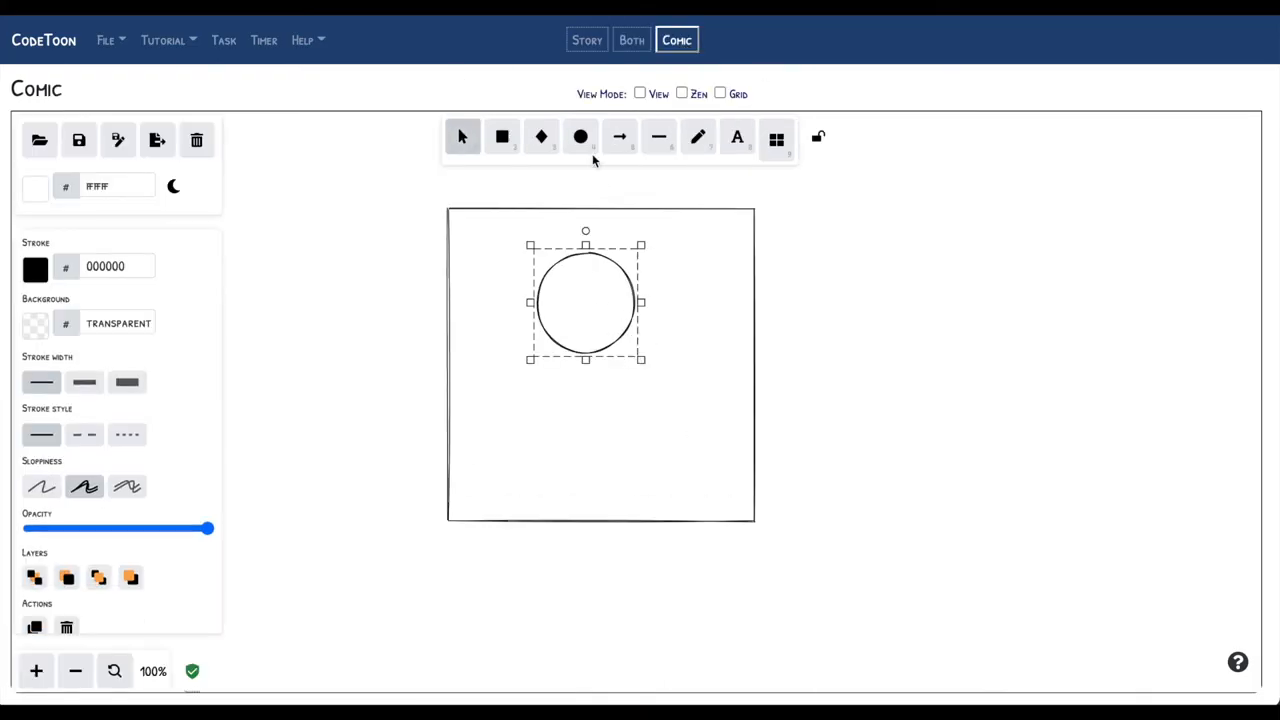
# Turn the circle into a stick figure, add a panel template with bubble, and colour the head blue
pyautogui.click(658, 136)
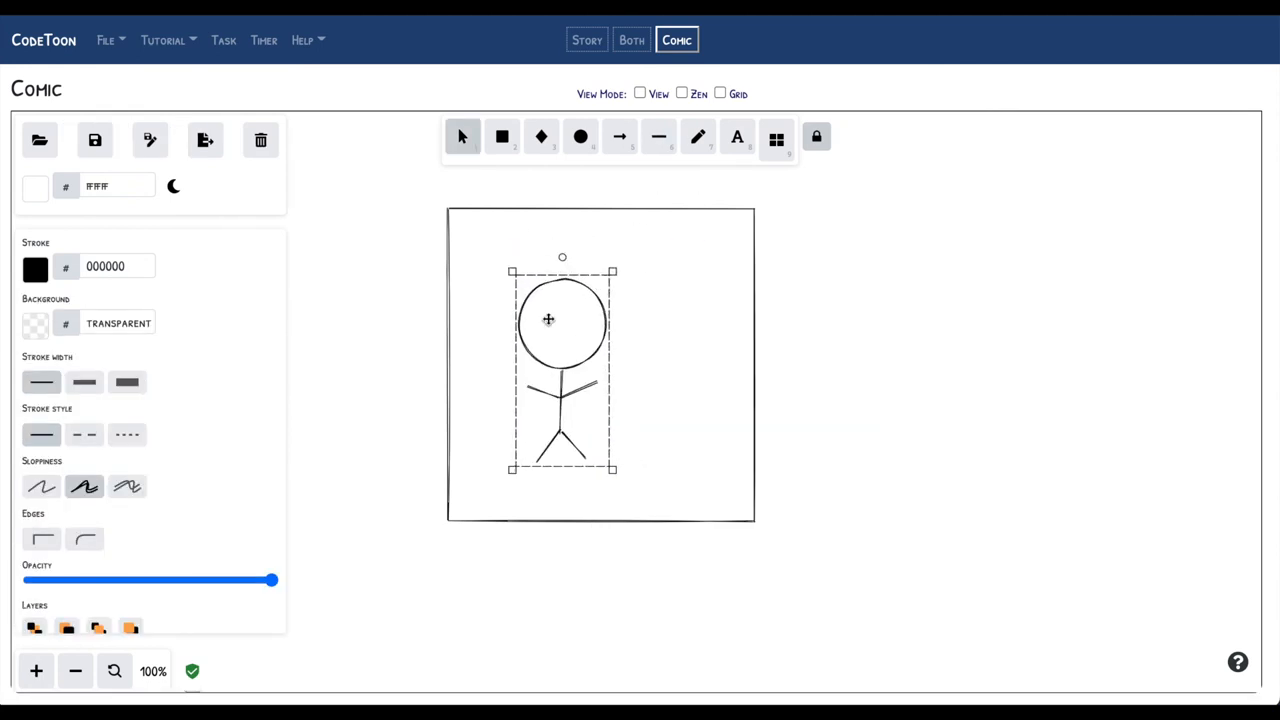
pyautogui.click(776, 136)
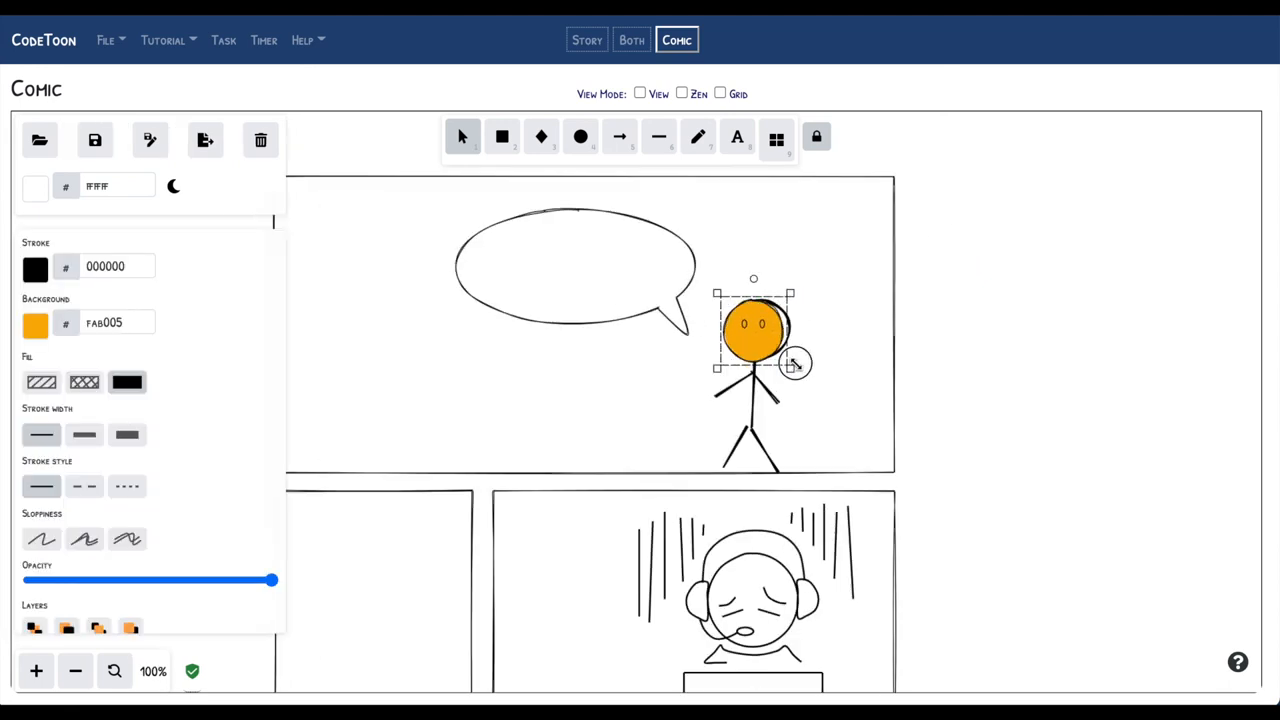
pyautogui.click(76, 672)
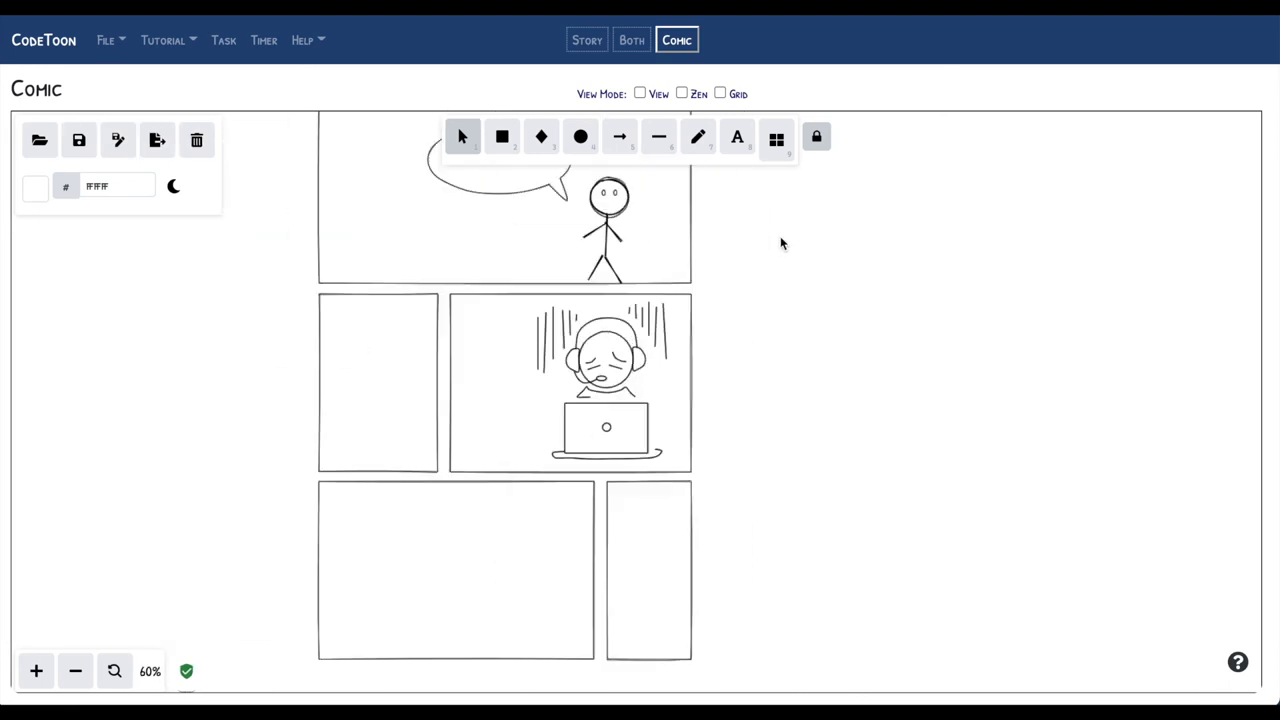
pyautogui.click(608, 192)
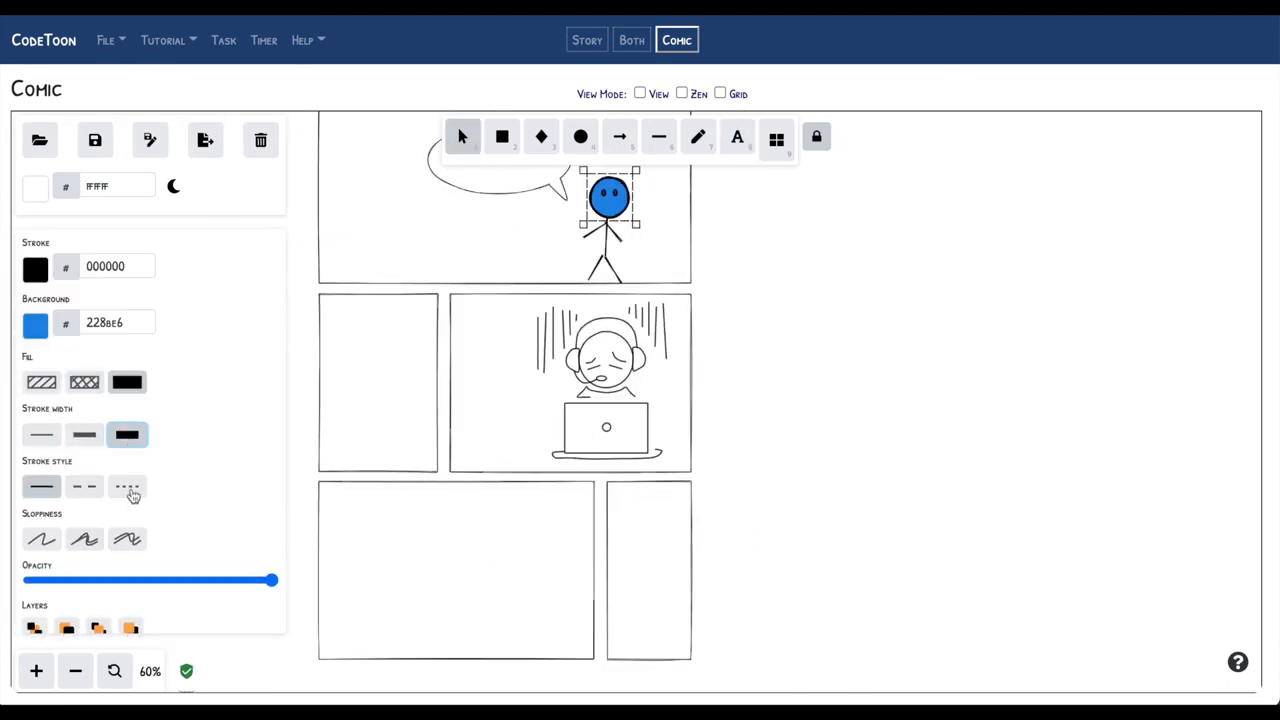
# Preview the comic on a grid, then return to the split view with code and story
pyautogui.click(640, 94)
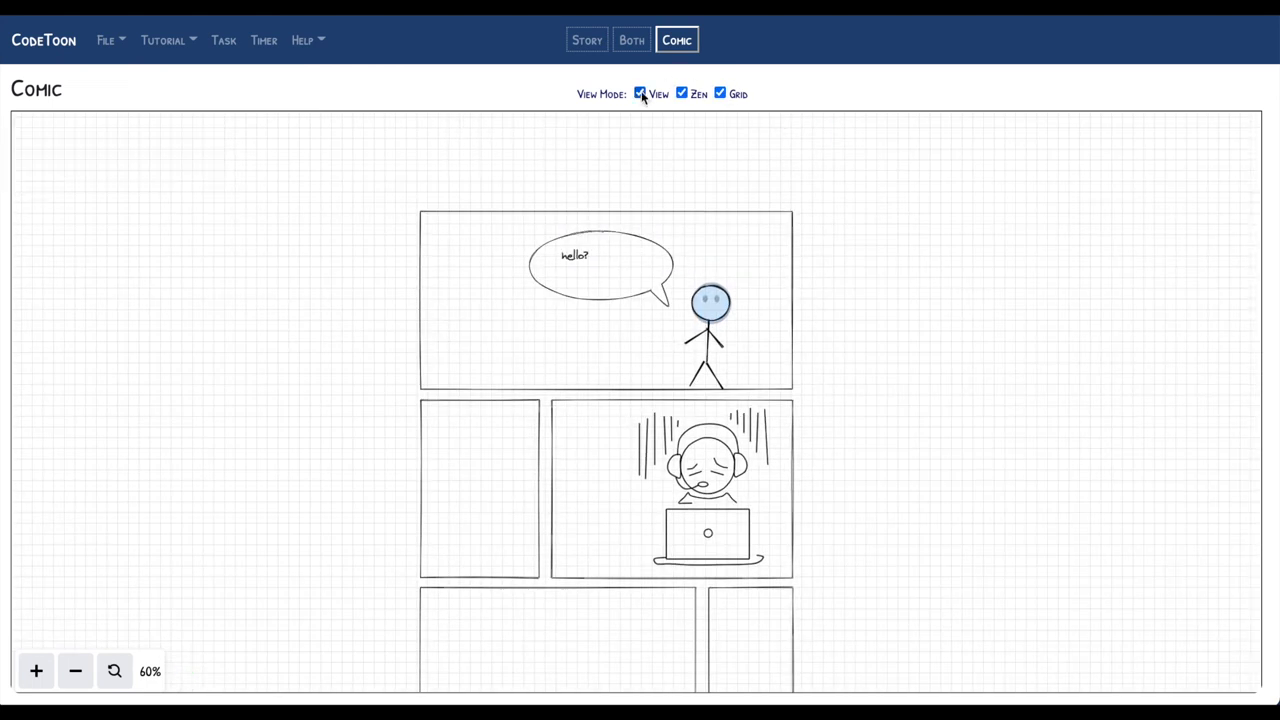
pyautogui.click(632, 40)
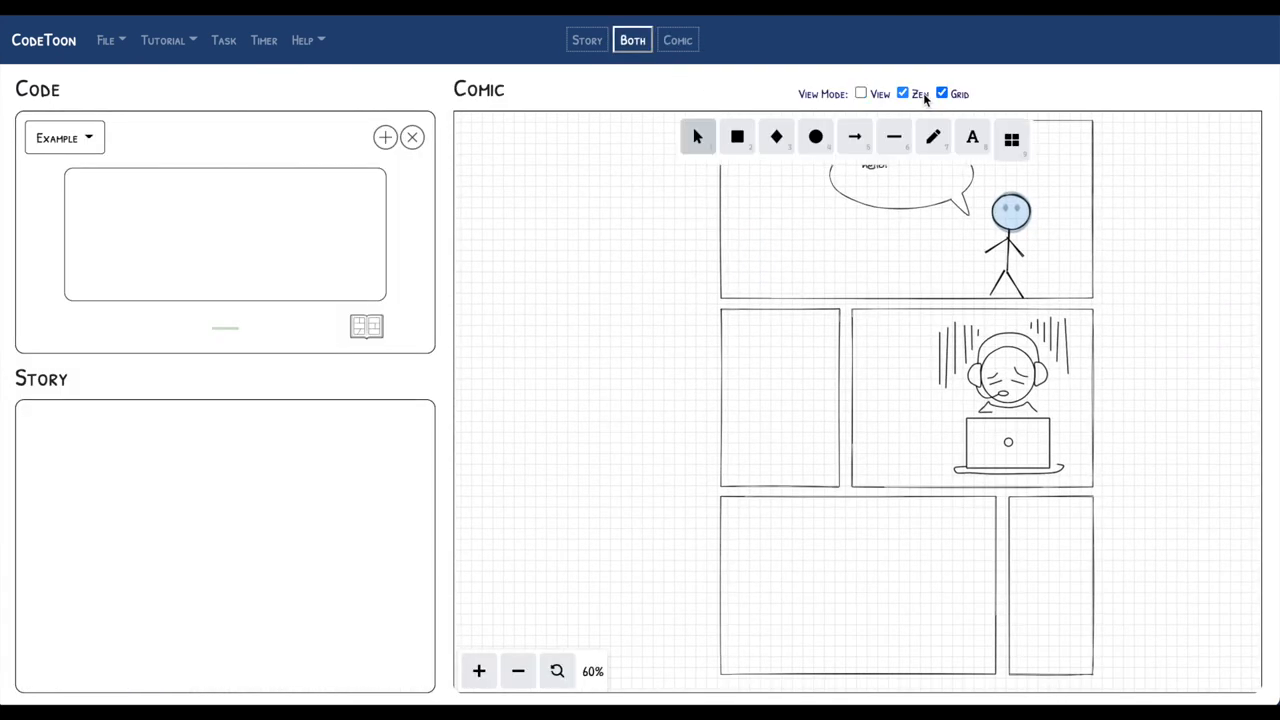